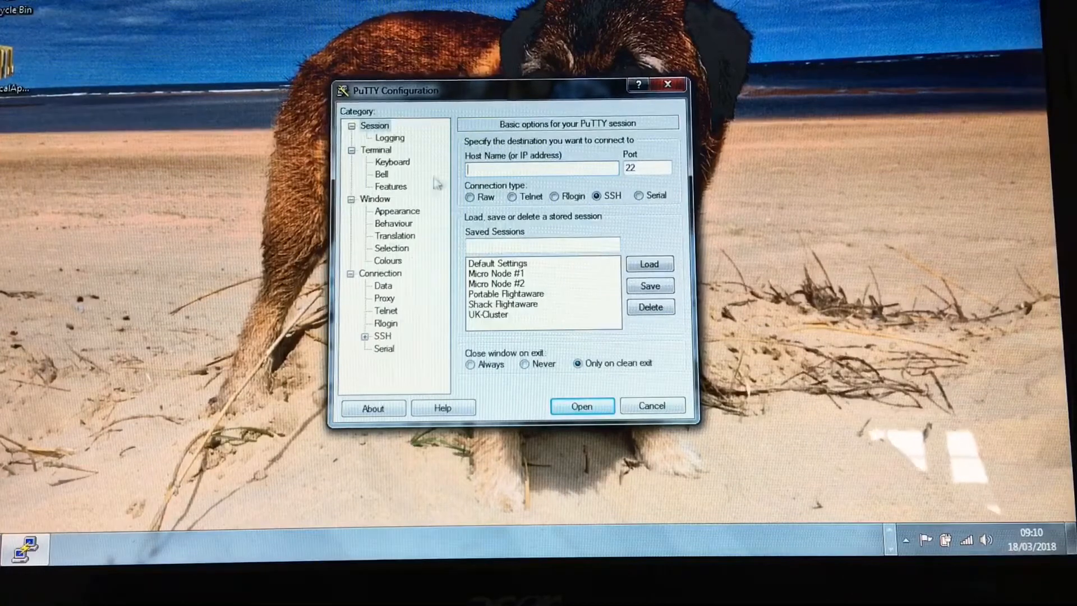
Step: Connect over SSH on port 22 to the hotspot at 192.168.1.132
text(192.168.1.132)
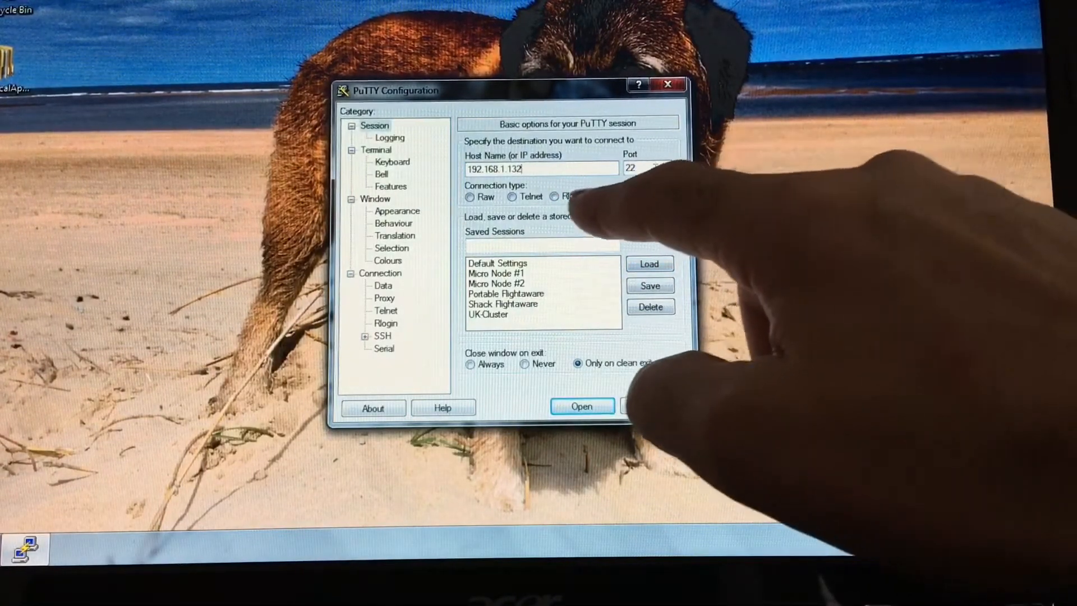
click(597, 195)
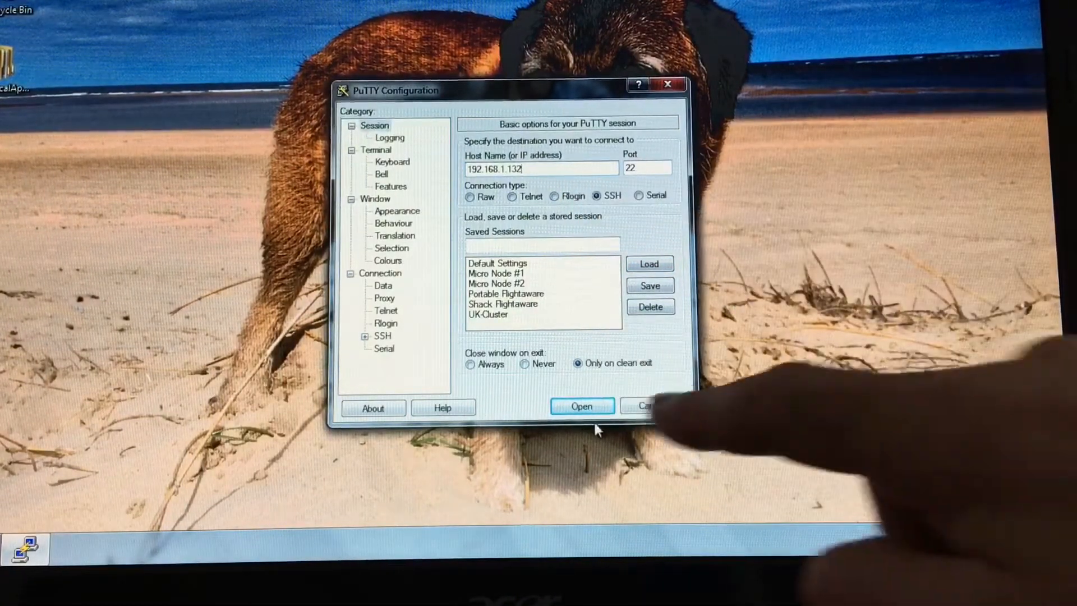
click(582, 406)
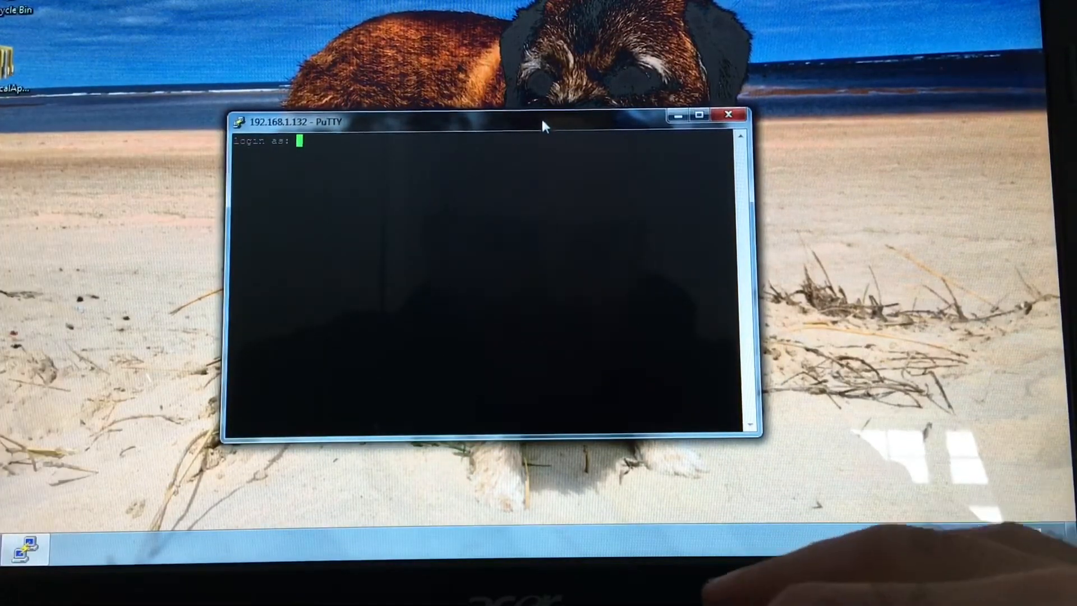
Step: Log in as pi-star with the account password
text(pi-)
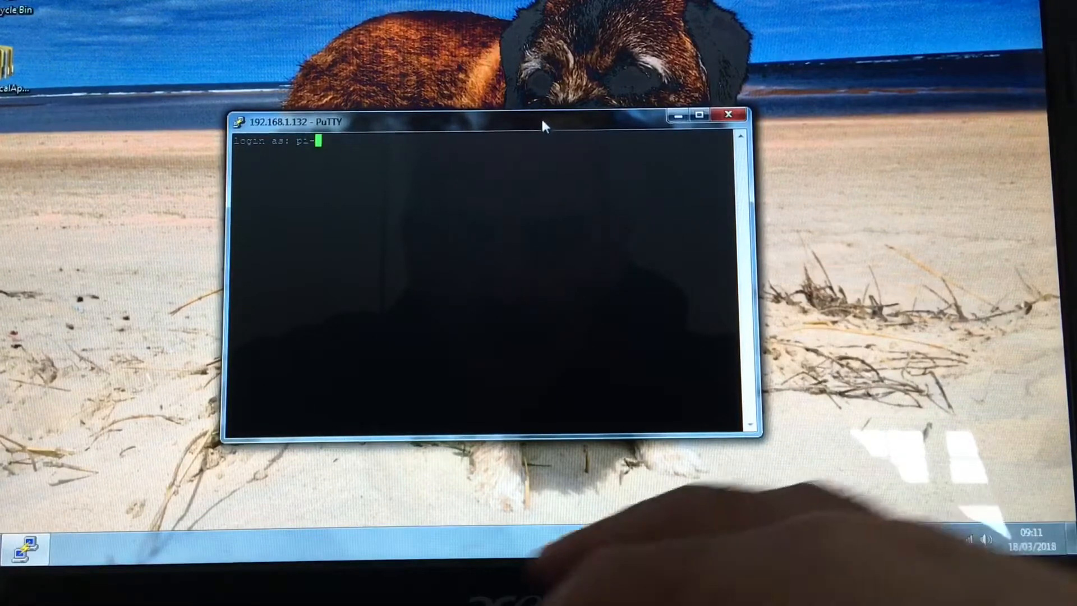
text(star)
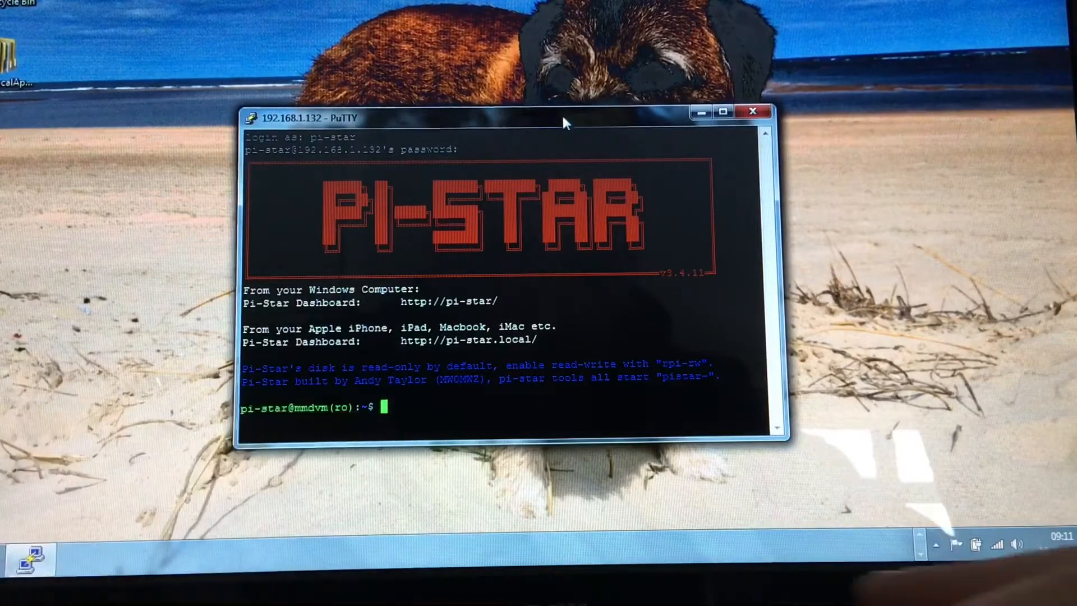
Step: Run 'sudo pistar-update' at the shell prompt
text(su)
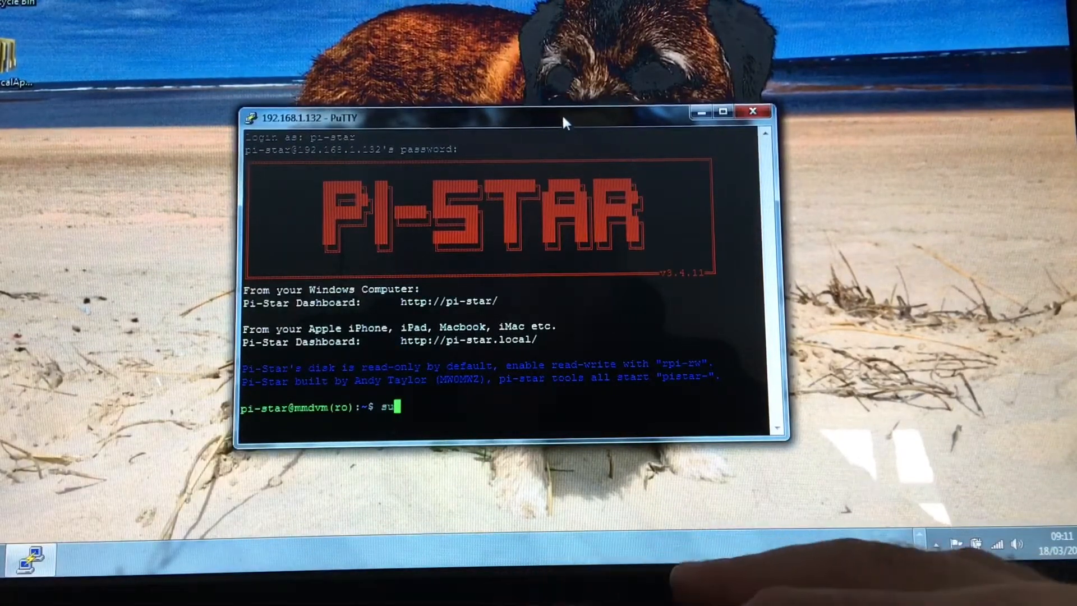
text(do pistar-)
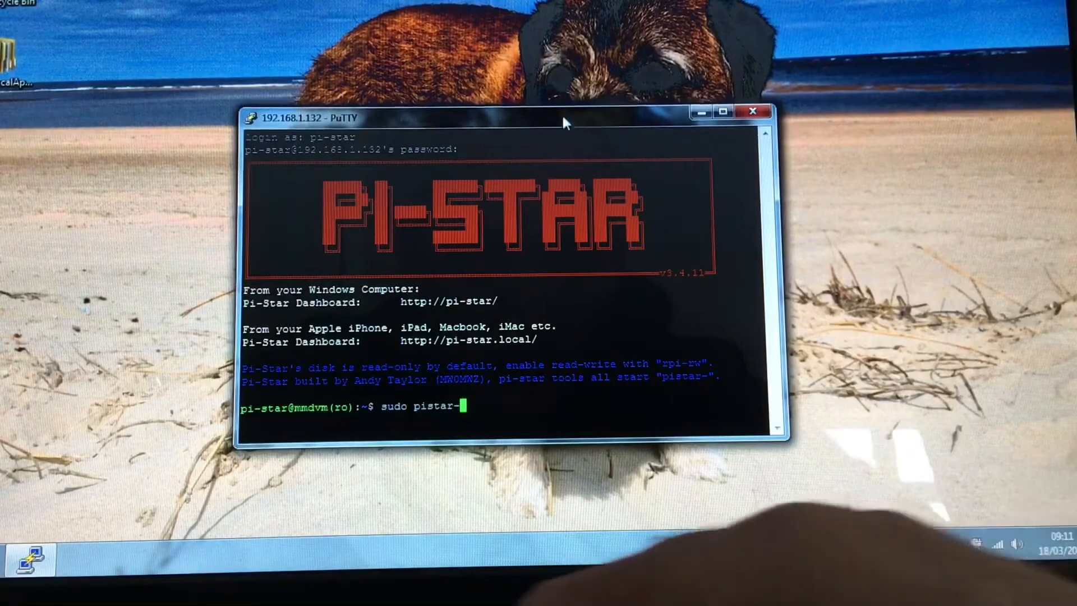
text(up)
text(sudo pistar-u)
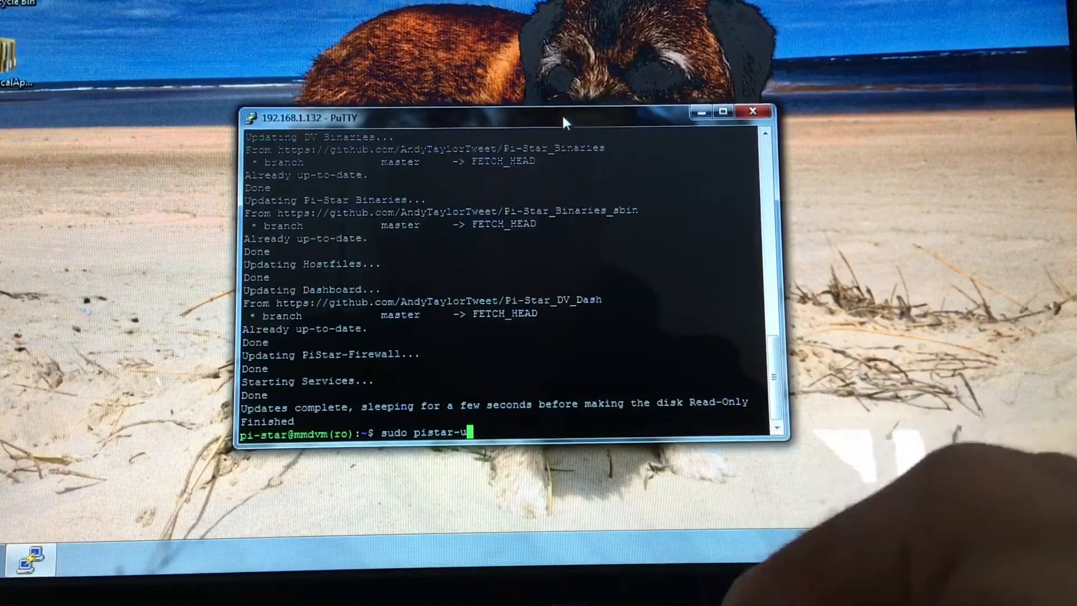
Step: After the update finishes, type 'sudo pistar-upgrade' at the new prompt
text(pgrade)
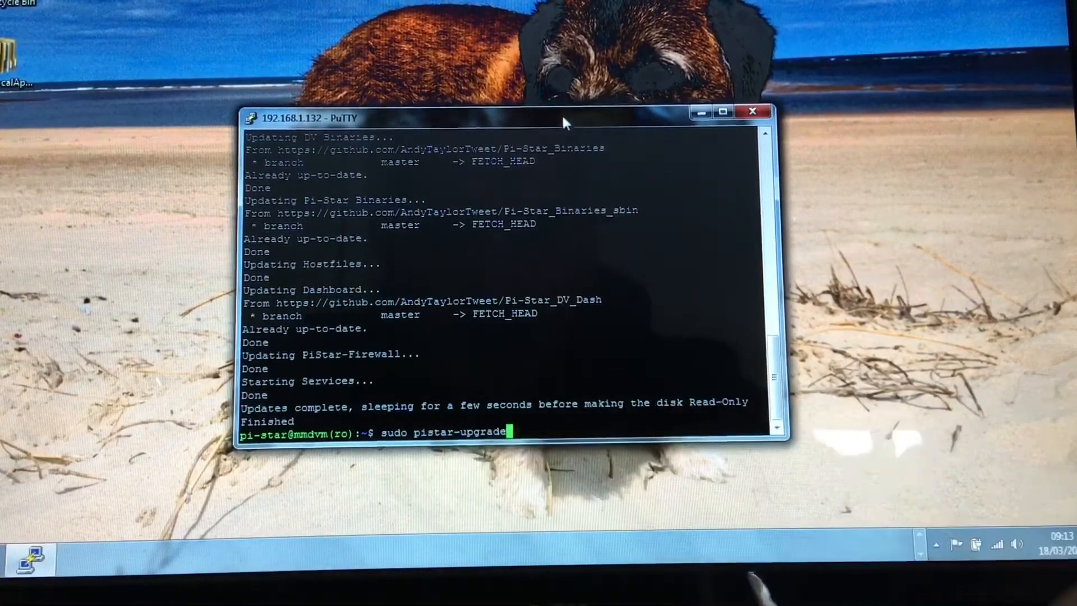